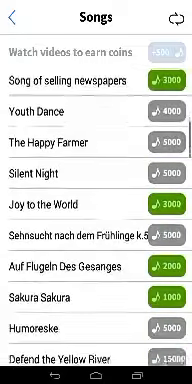
Step: Scroll through the purchasable Songs list down to titles like Carmen Overture
{"action": "scroll", "scroll_direction": "up", "scroll_amount": 3}
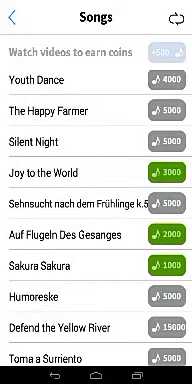
{"action": "scroll", "scroll_direction": "down", "scroll_amount": 3}
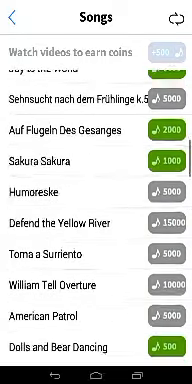
{"action": "scroll", "scroll_direction": "down", "scroll_amount": 3}
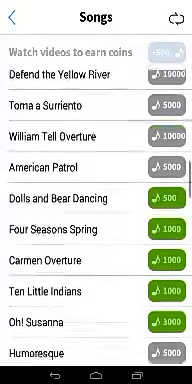
{"action": "scroll", "scroll_direction": "down", "scroll_amount": 3}
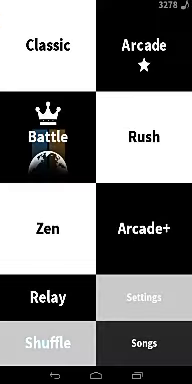
Step: Start a game round from a mode tile on the main menu
{"action": "left_click", "coordinate": [144, 44]}
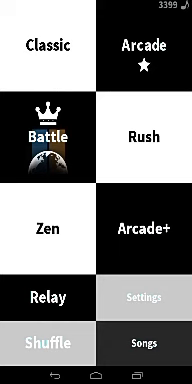
Step: Launch a new timed round with a 30-second timer from the mode menu
{"action": "left_click", "coordinate": [48, 50]}
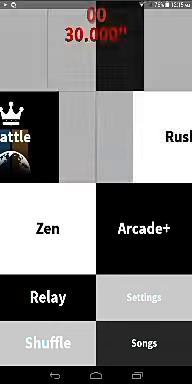